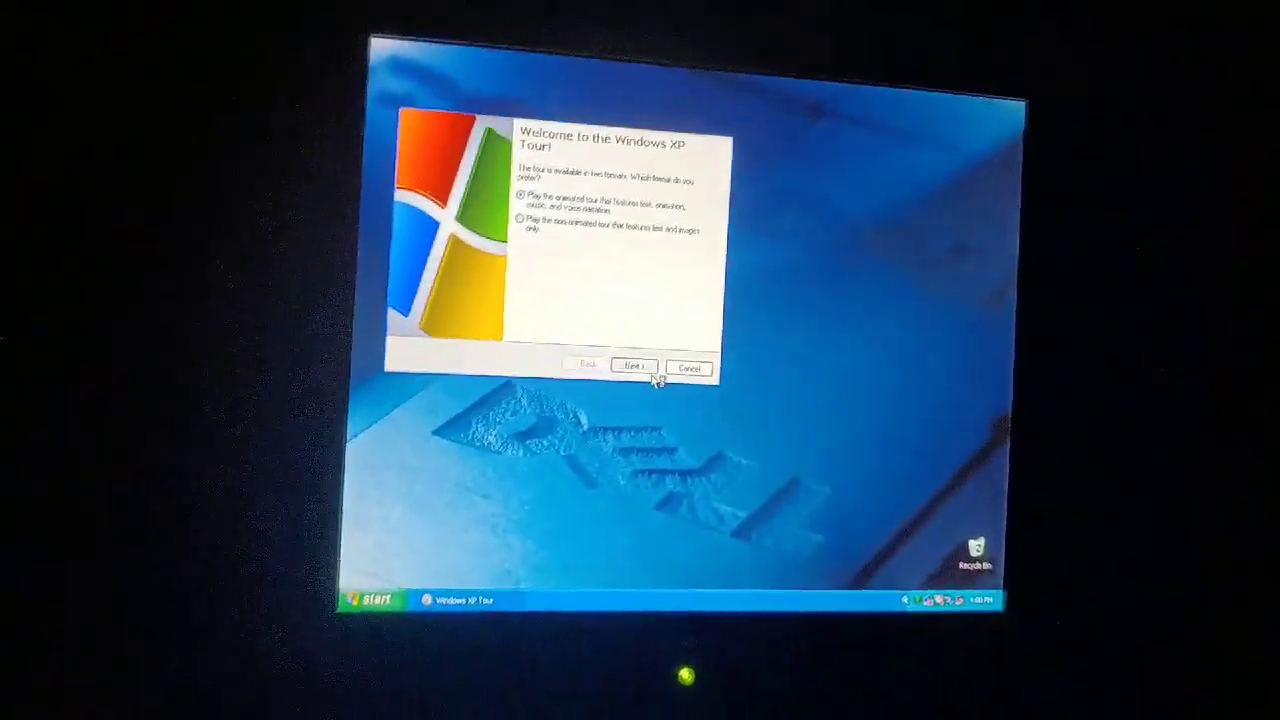
Start the animated version of the Windows XP Tour from the welcome dialog.
left_click(632, 366)
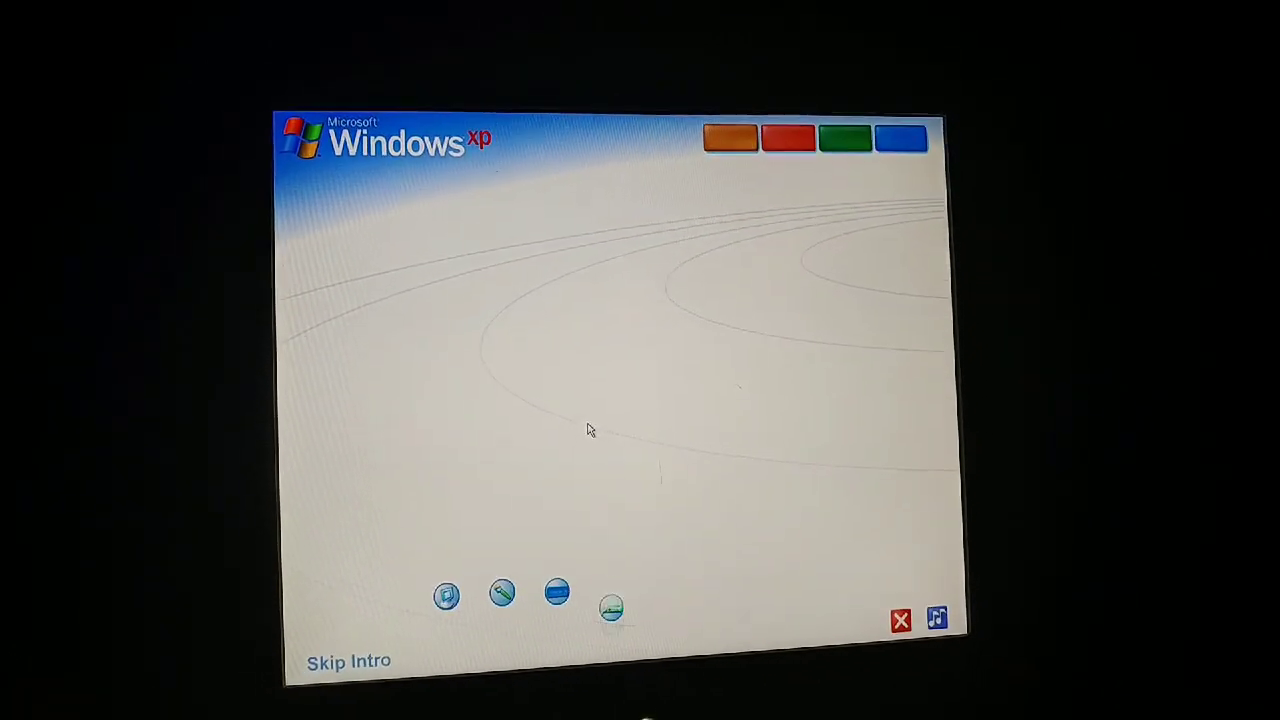
left_click(730, 138)
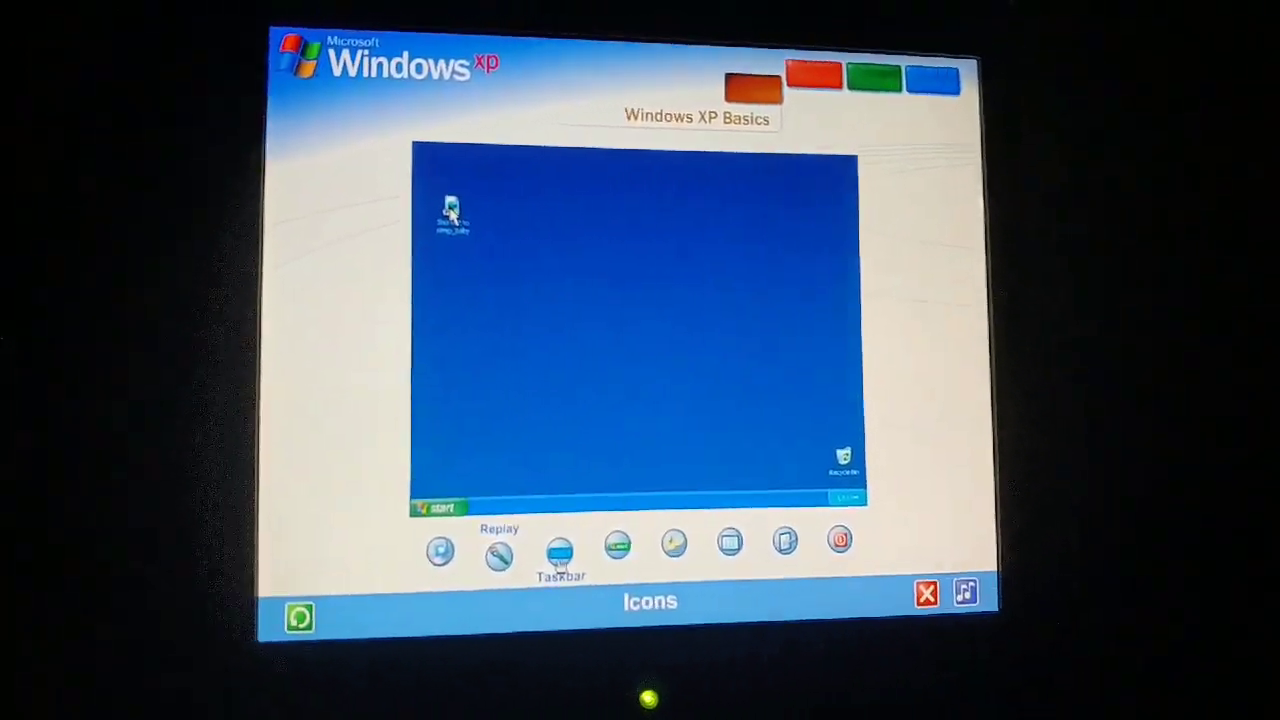
mouse_move(456, 200)
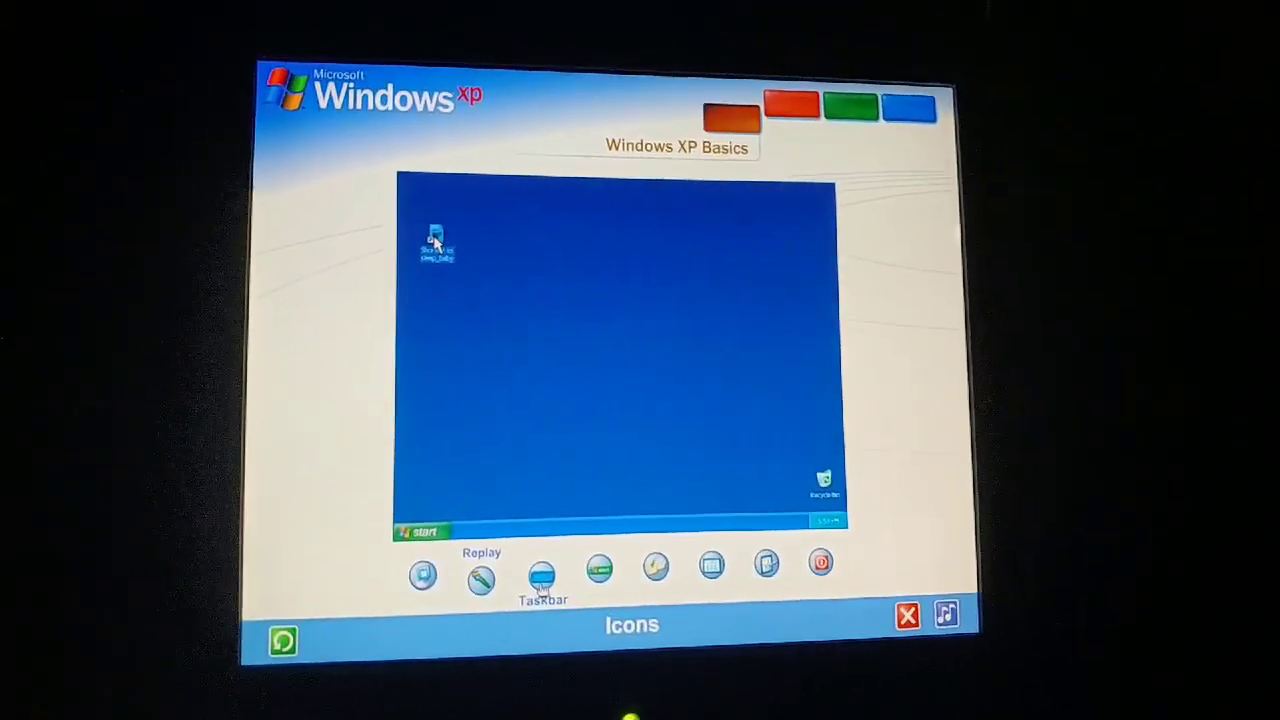
Follow the Icons chapter's desktop icon demonstration, then move on to the Taskbar chapter.
double_click(436, 244)
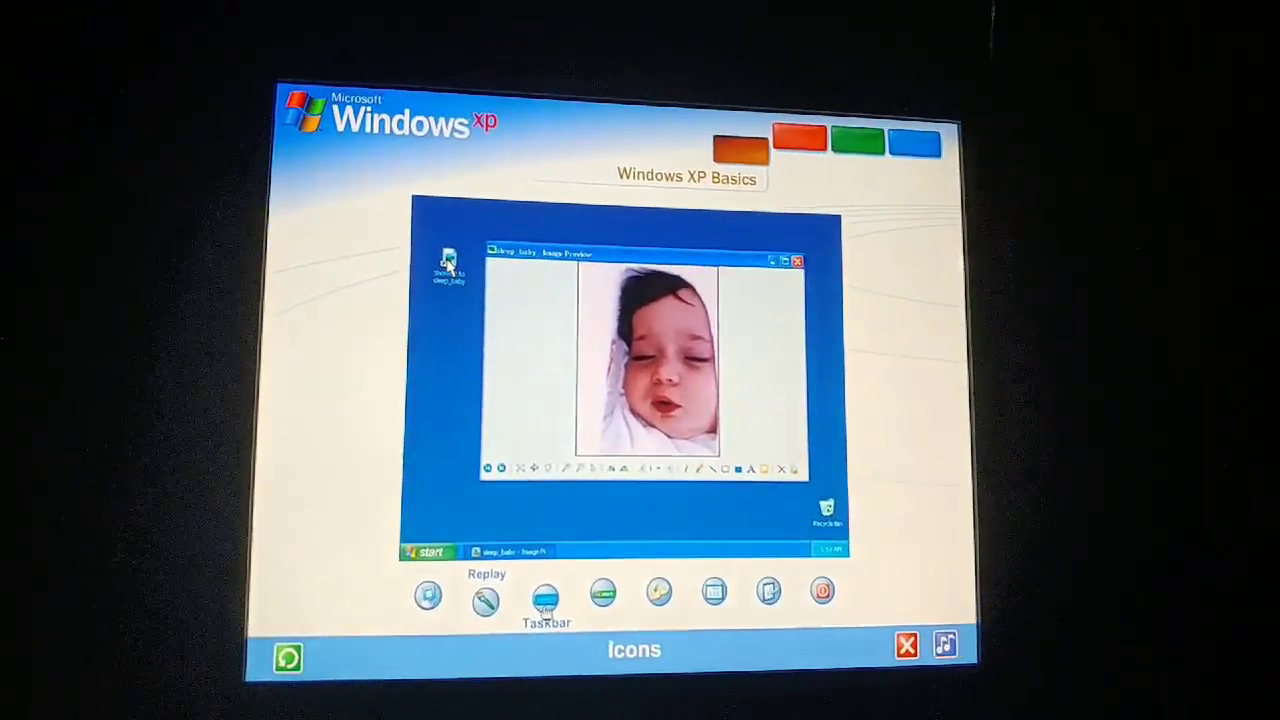
left_click(798, 260)
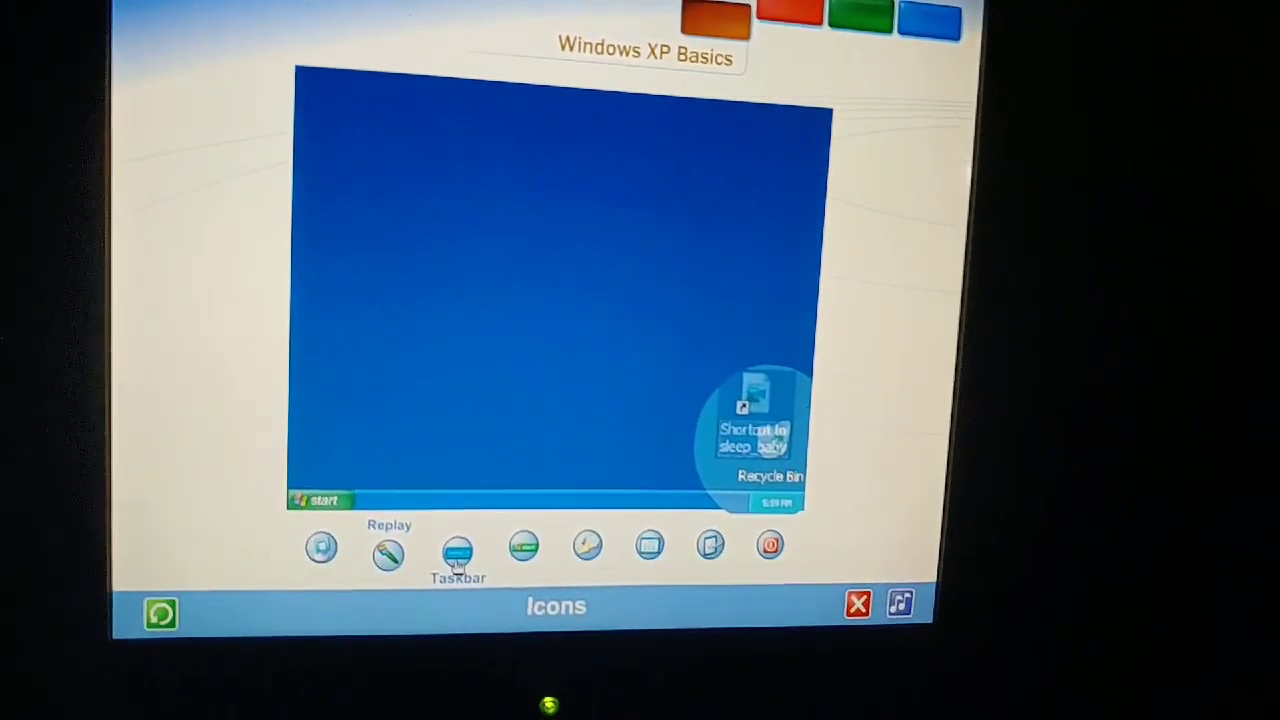
left_click(456, 548)
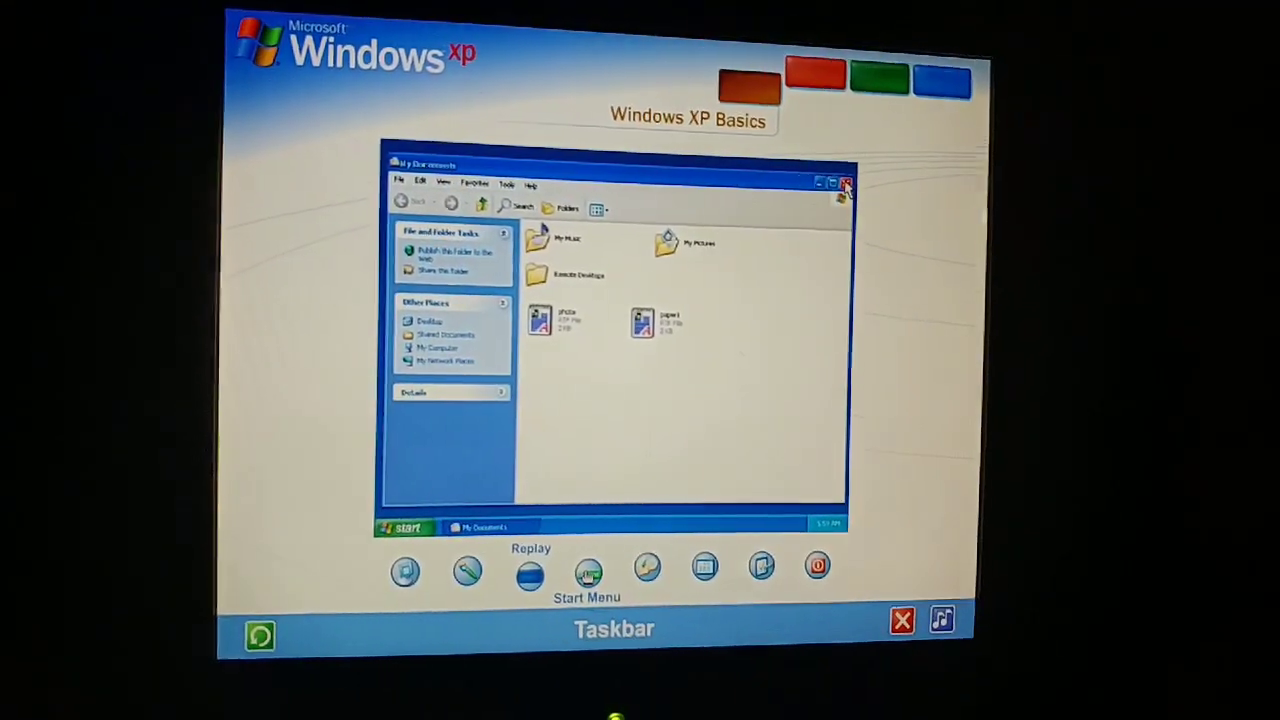
Follow the Taskbar chapter's grouped Outlook Express windows, then move on to the Start Menu chapter.
left_click(844, 184)
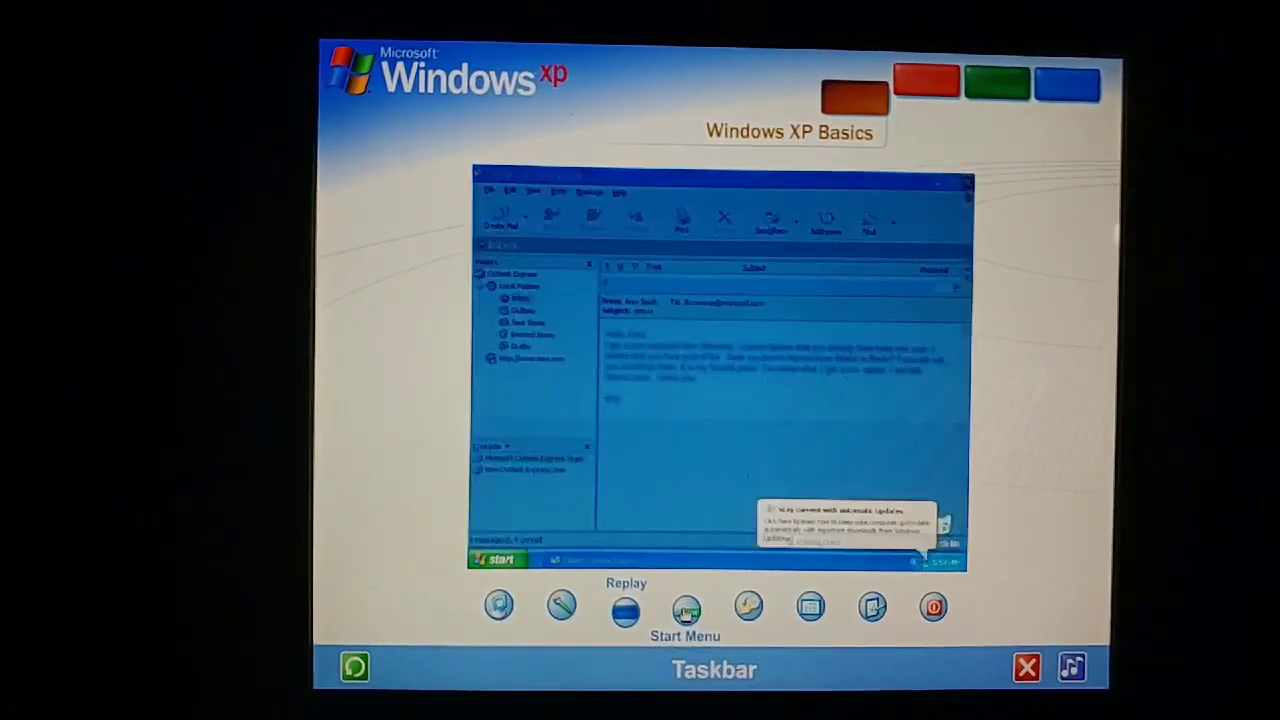
left_click(956, 184)
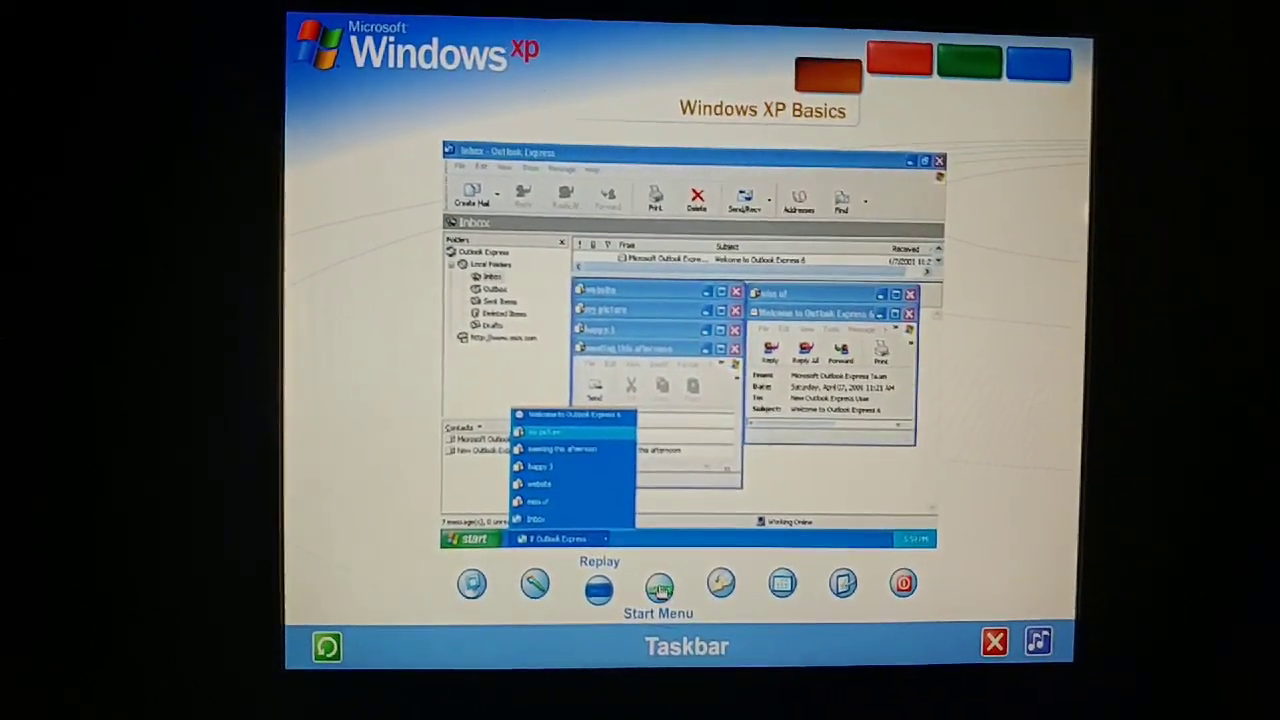
left_click(470, 540)
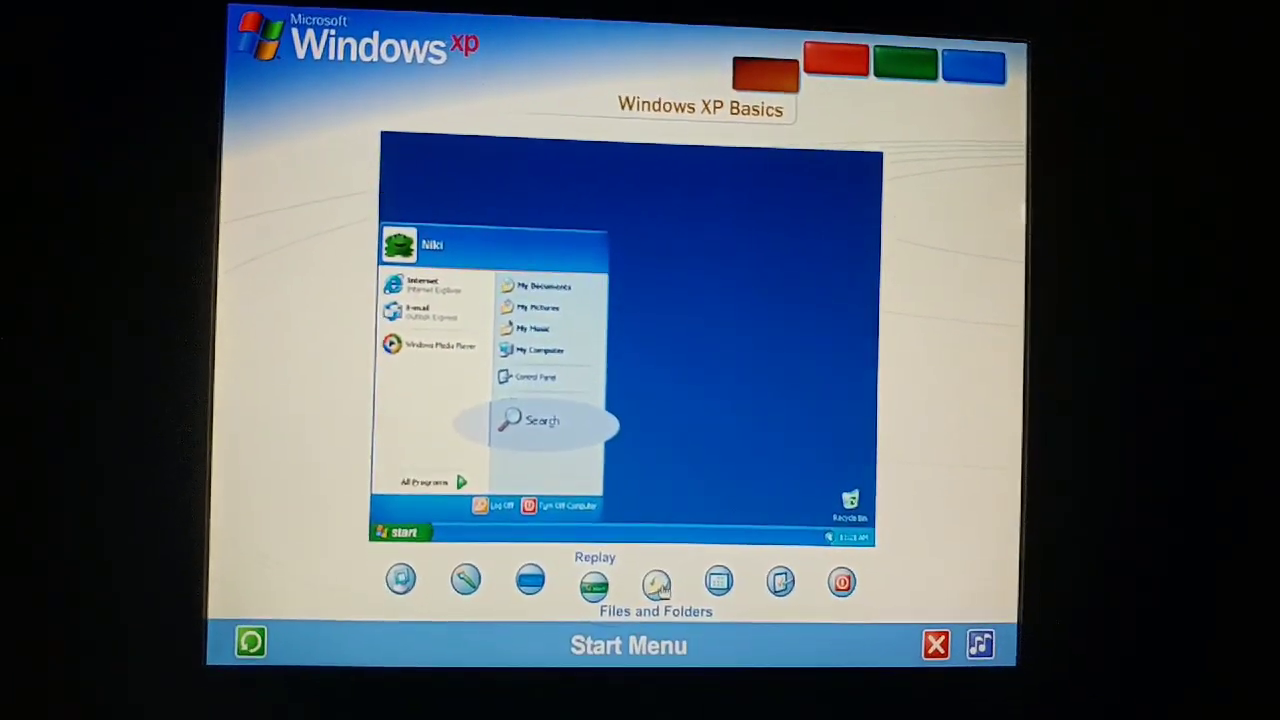
Follow the Start Menu chapter's demonstration of Search and the All Programs list.
left_click(424, 480)
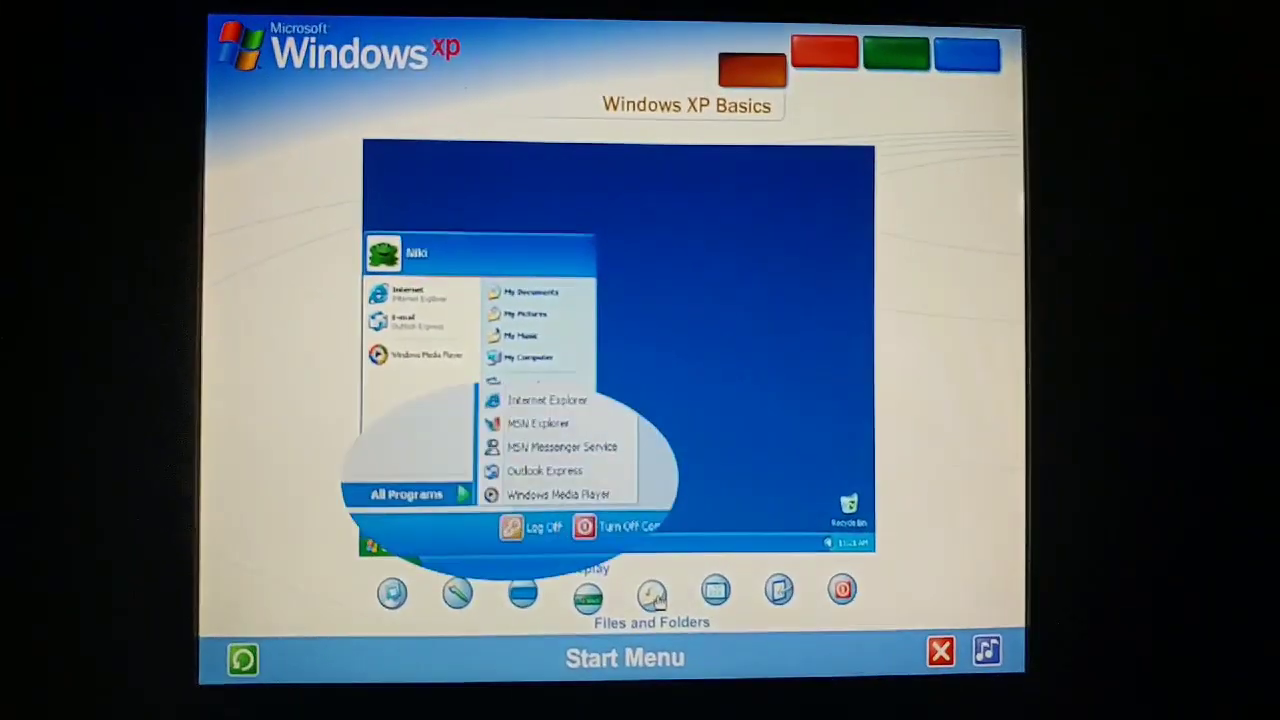